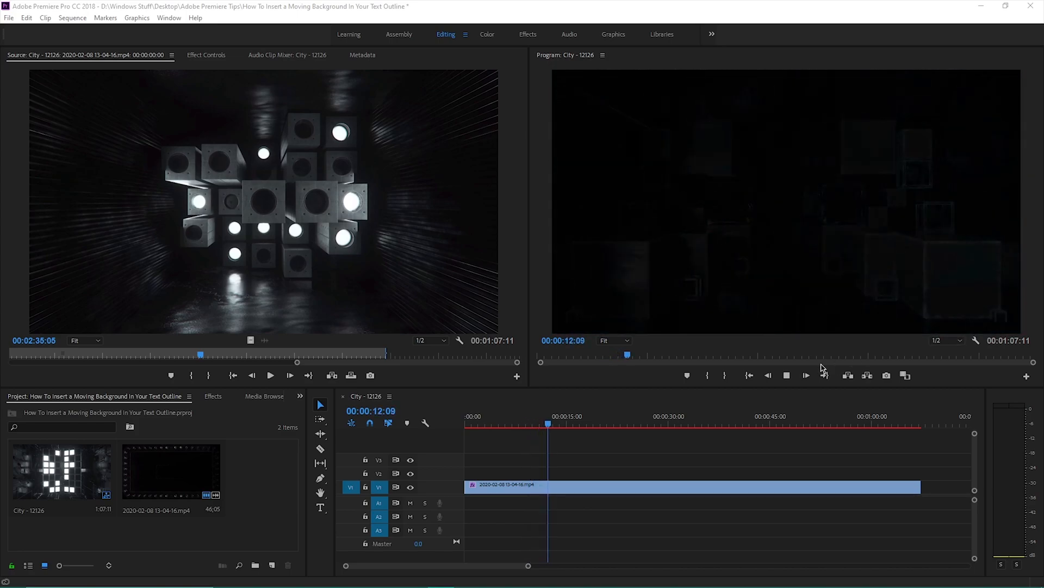
Switch to the Graphics workspace while the tunnel clip plays
left_click(787, 375)
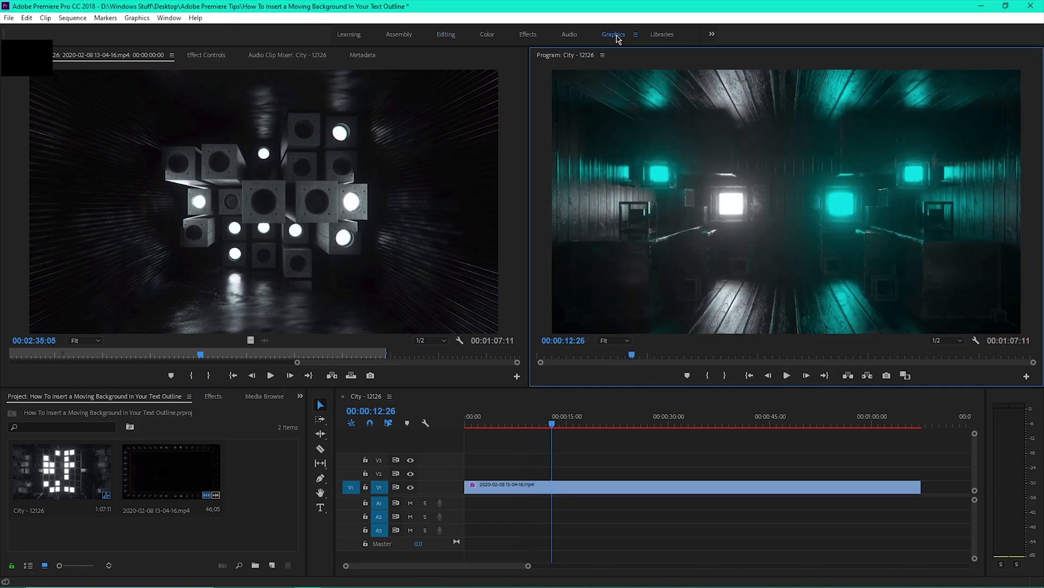
Create a new text layer in the Program Monitor reading 'WASD'
left_click(613, 34)
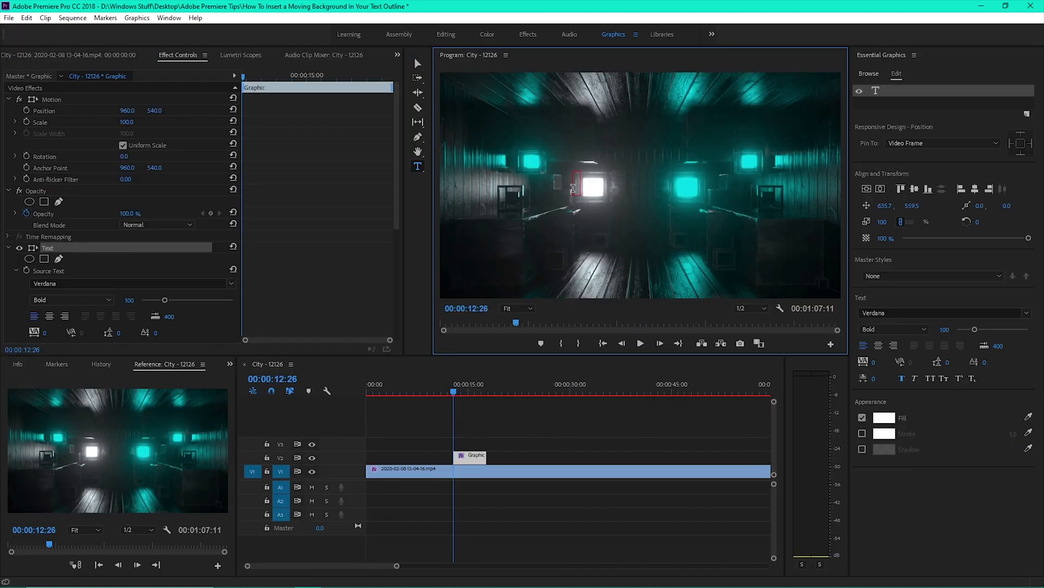
type("WASD")
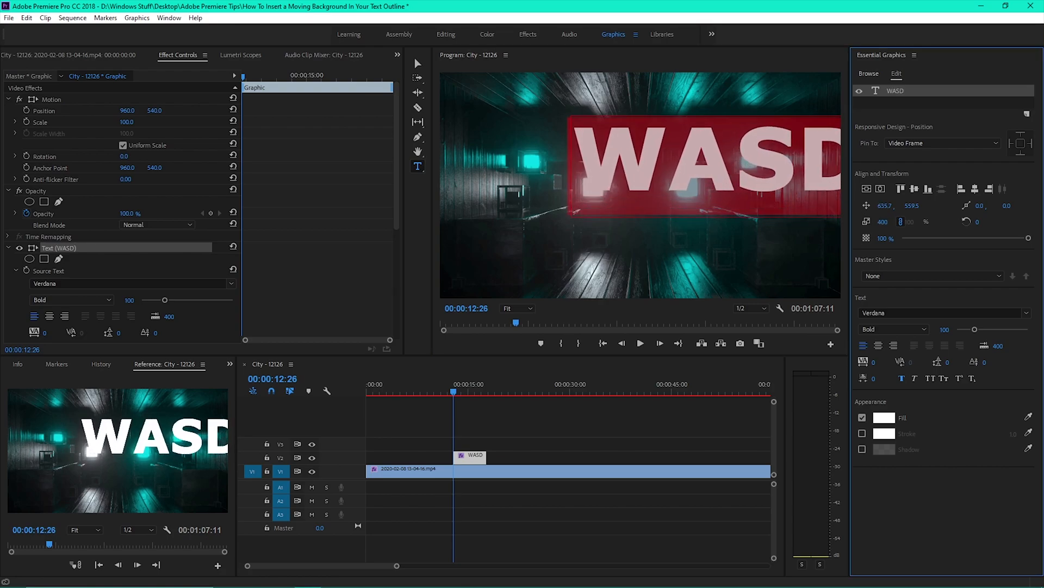
Center the WASD layer horizontally, add a width-5 stroke and turn off its fill
left_click(880, 189)
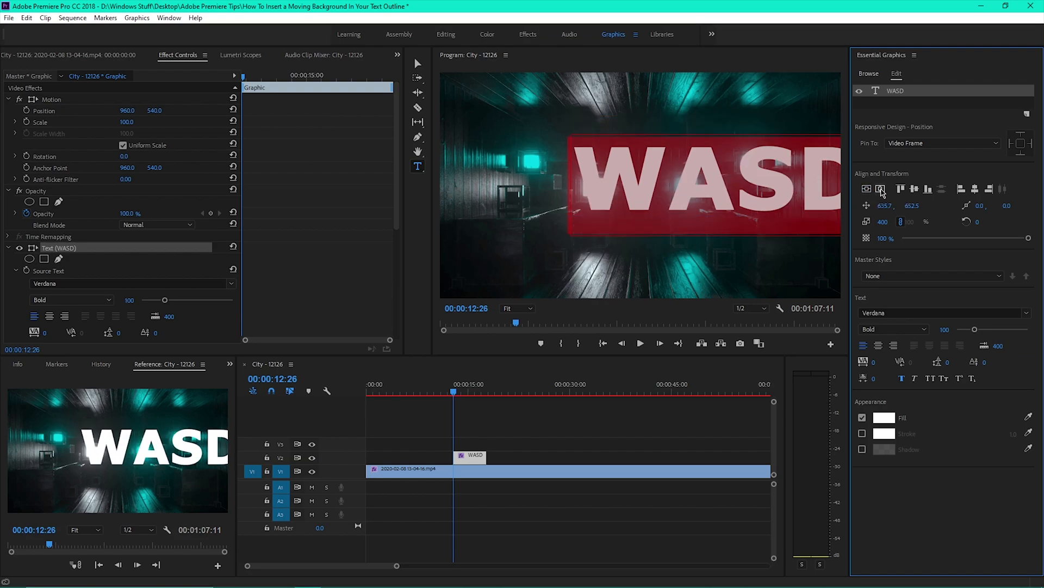
left_click(867, 189)
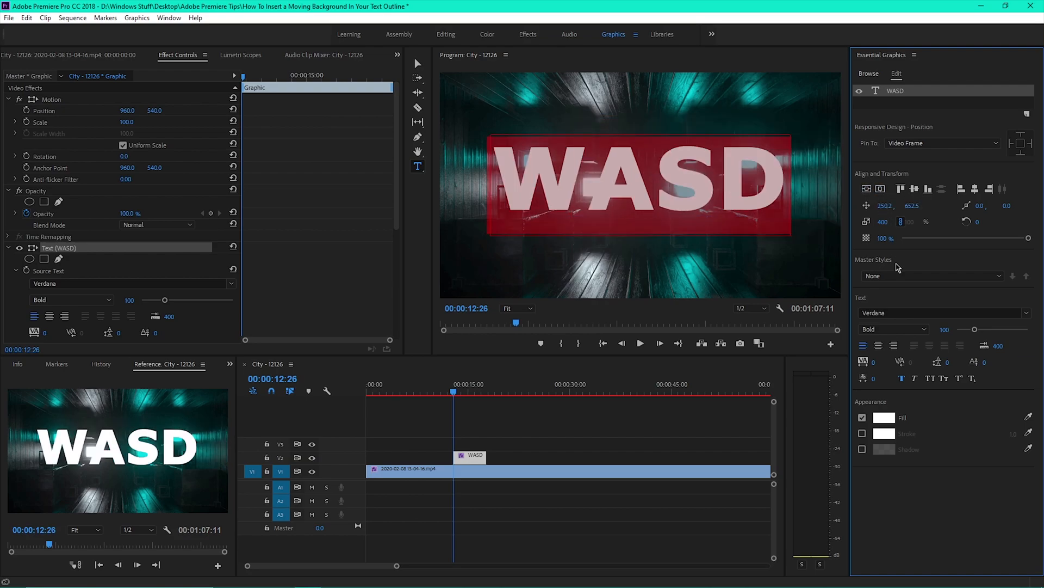
left_click(862, 433)
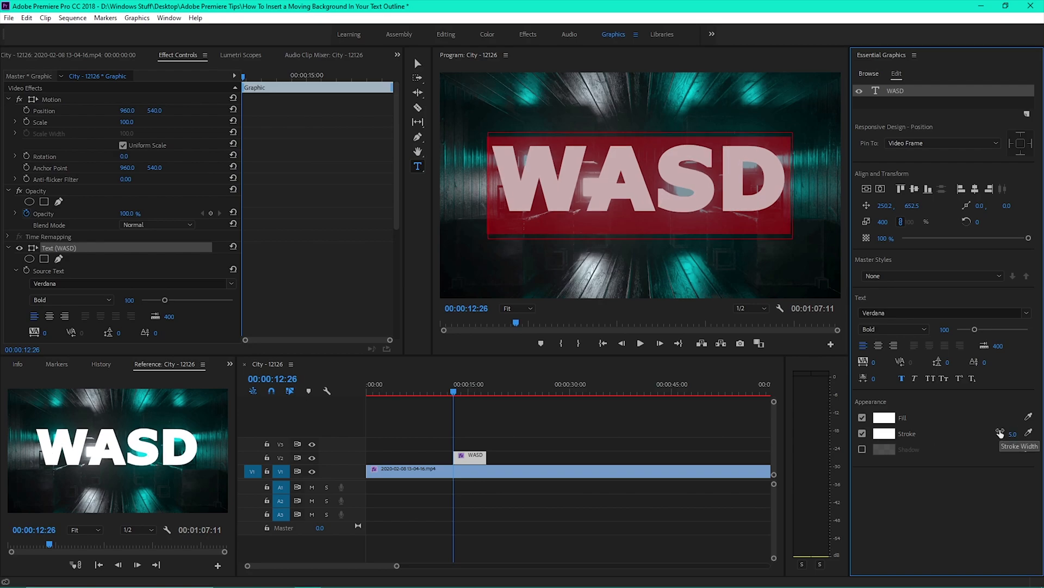
left_click(862, 418)
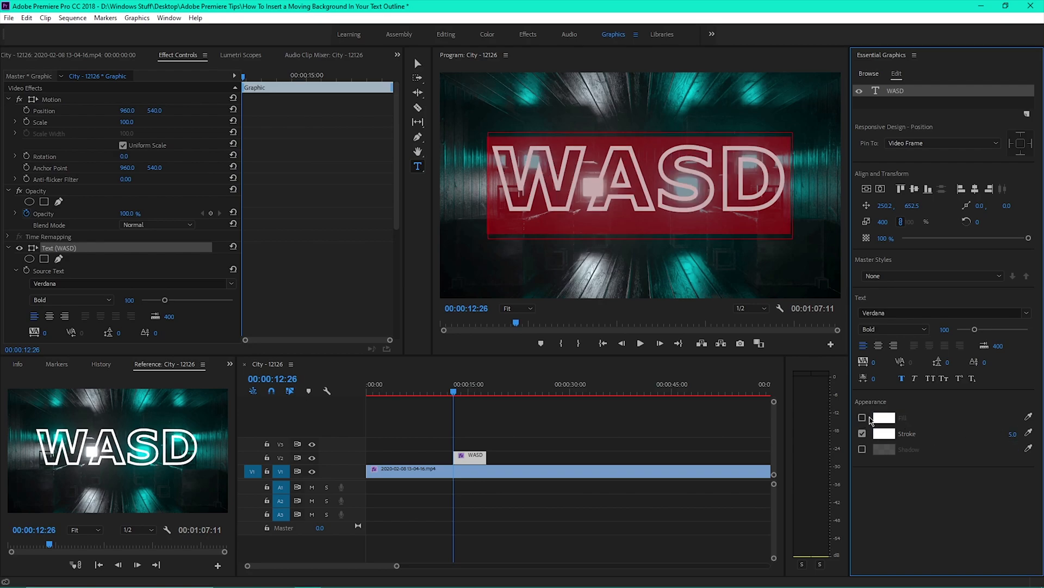
In the Editing workspace, stretch the WASD graphic to the video's length and select the tunnel clip
left_click(446, 34)
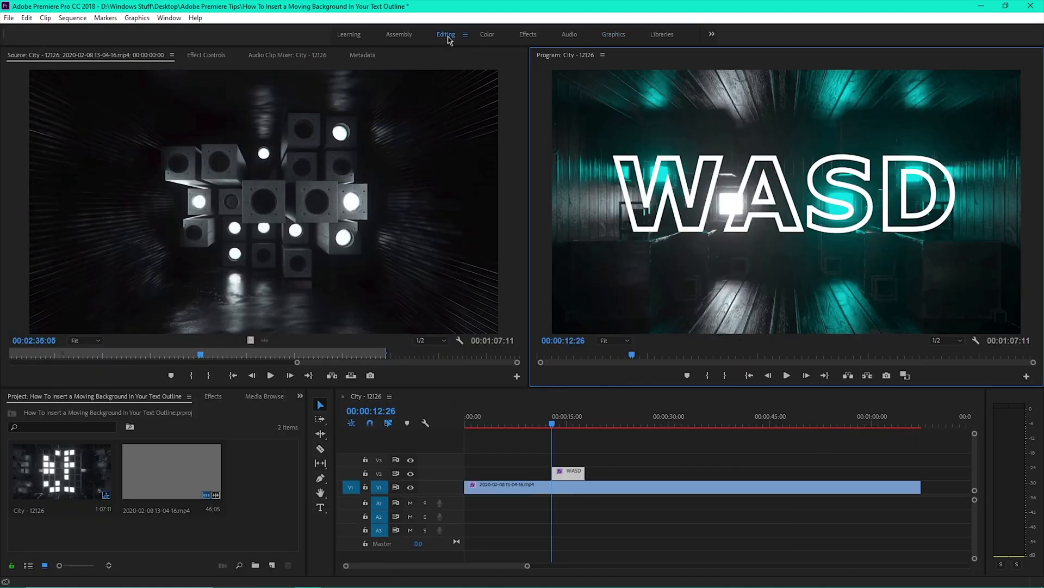
left_click(568, 471)
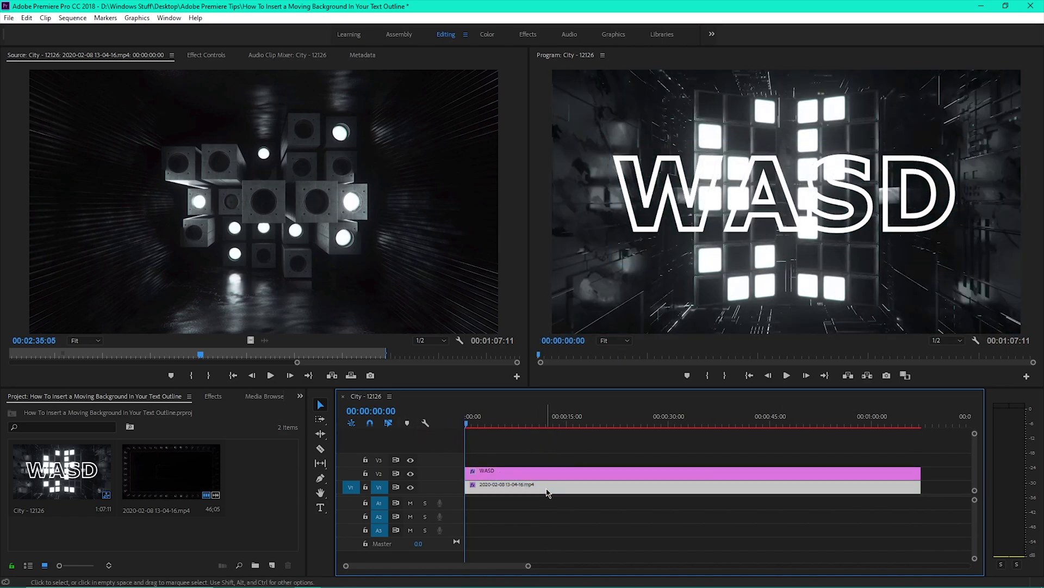
left_click(206, 54)
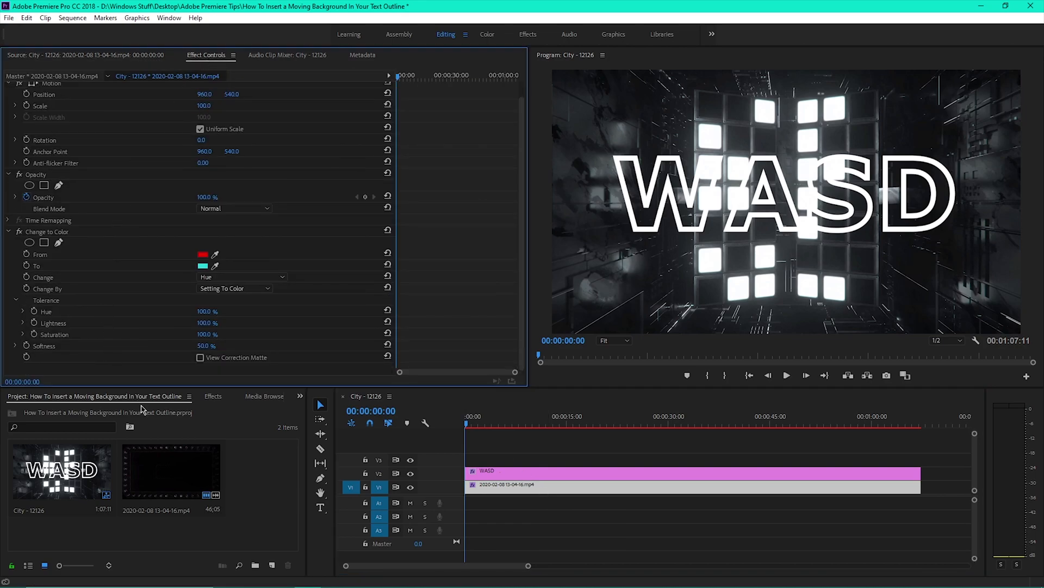
Find Track Matte Key by searching 'key', apply it to the clip and set Matte to Video 2
left_click(213, 395)
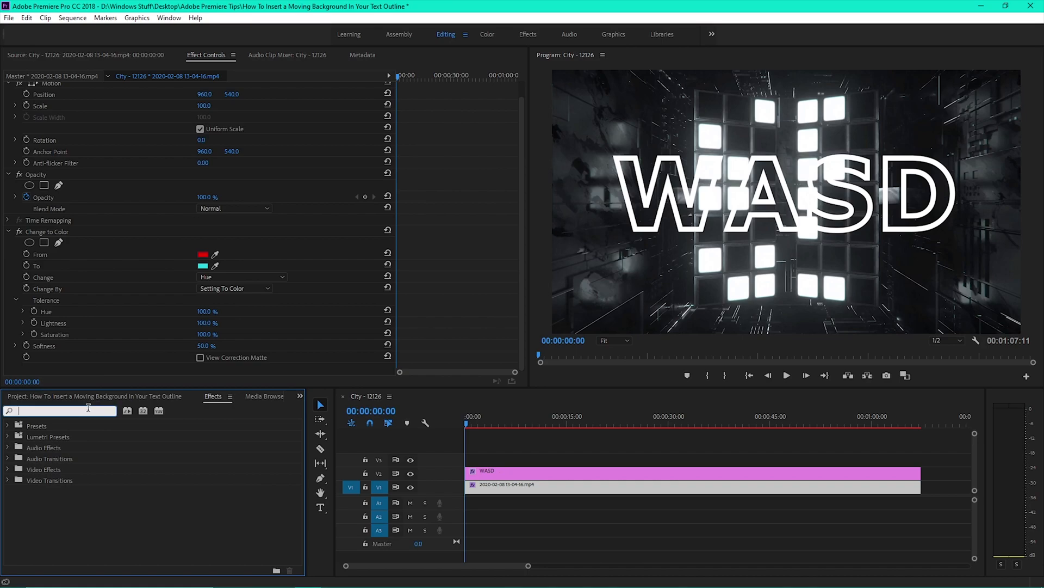
type("key")
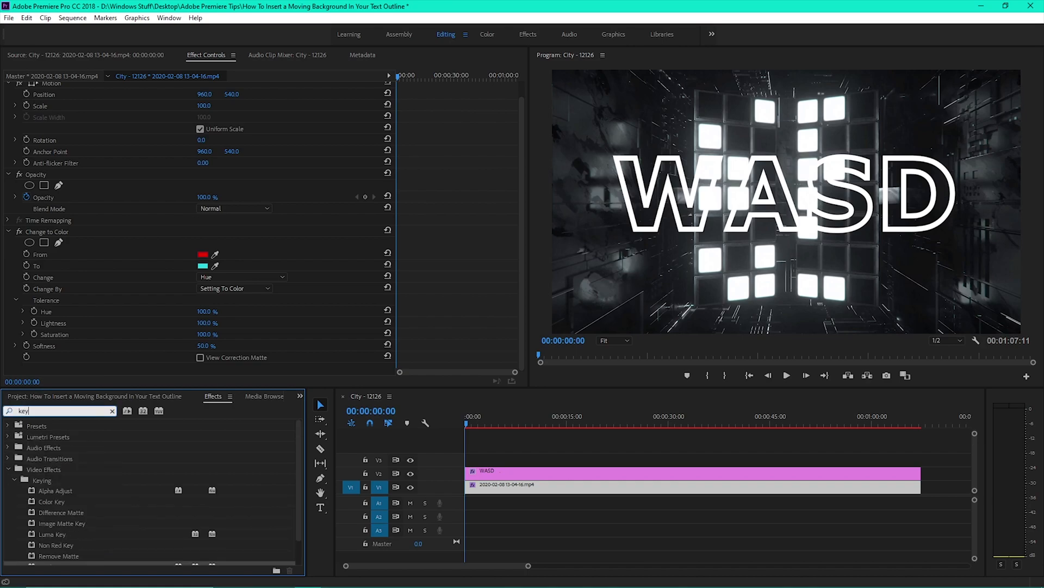
scroll("down", 3)
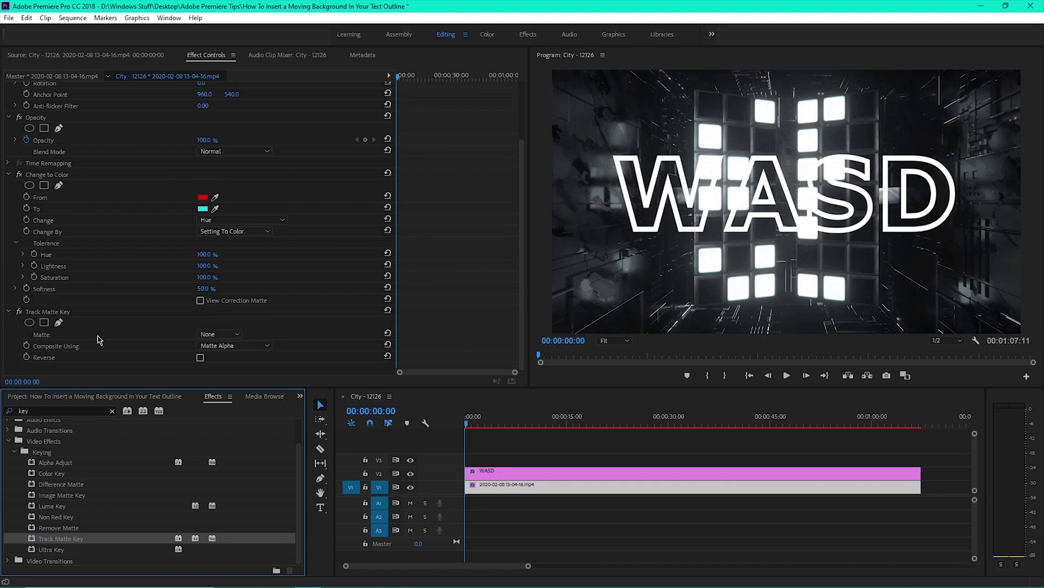
left_click(218, 333)
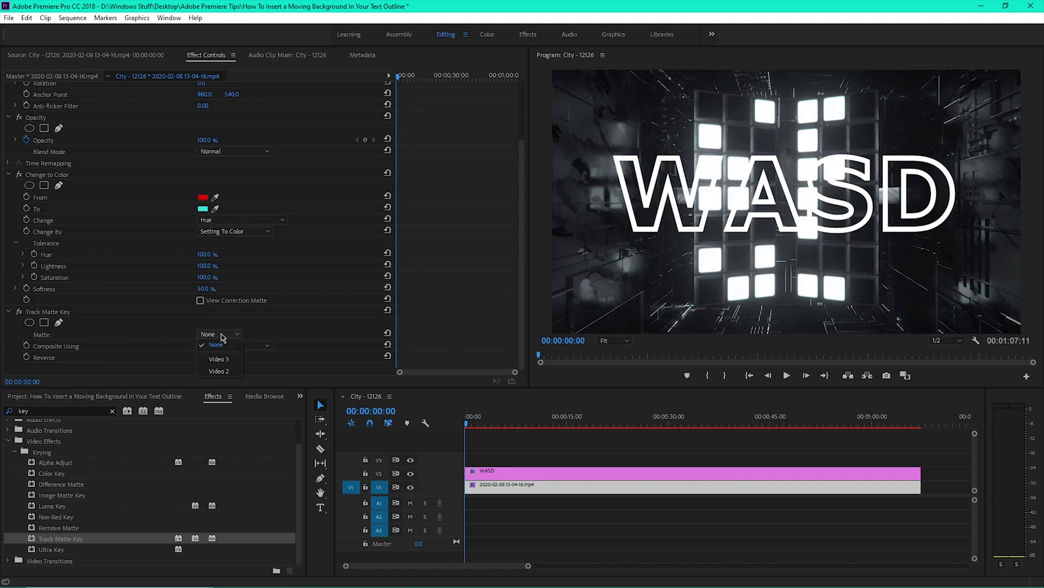
left_click(219, 370)
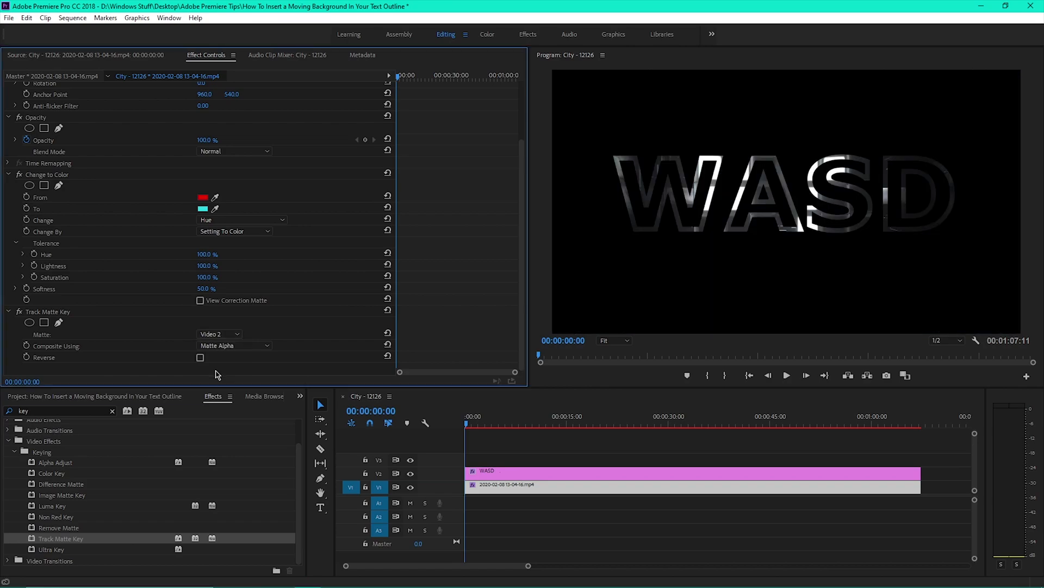
left_click(787, 375)
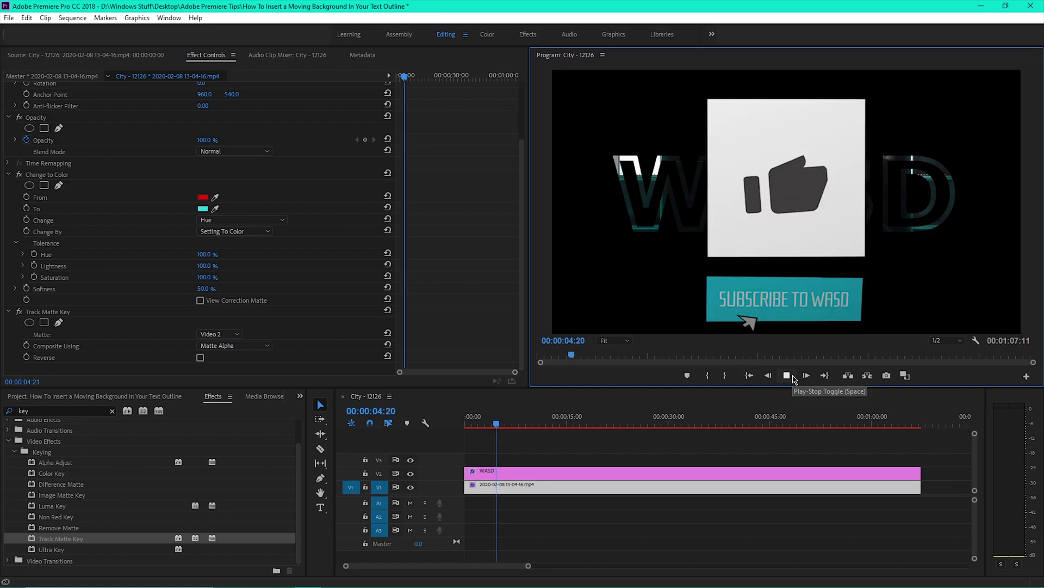
left_click(786, 374)
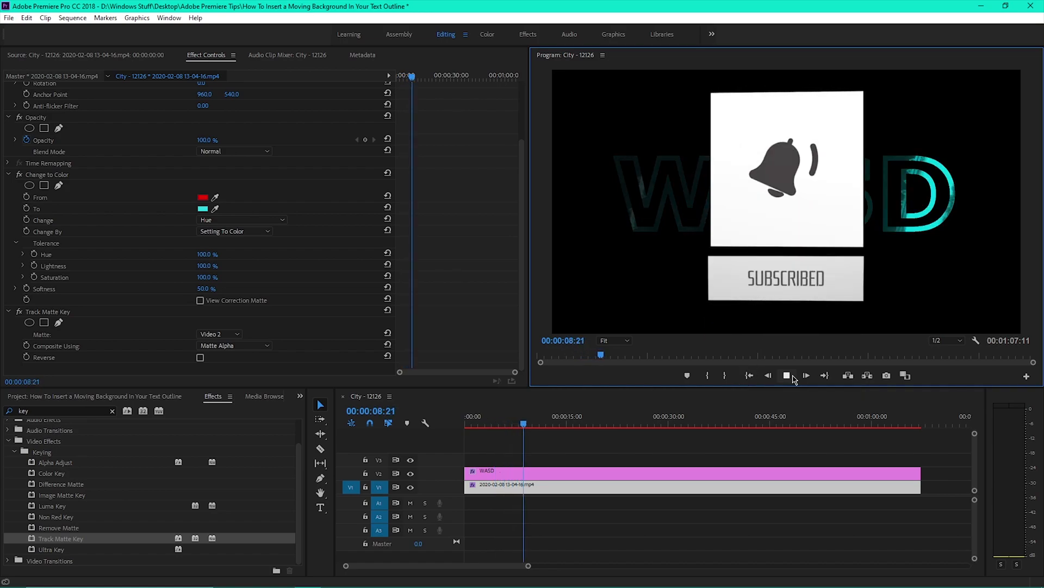
left_click(805, 374)
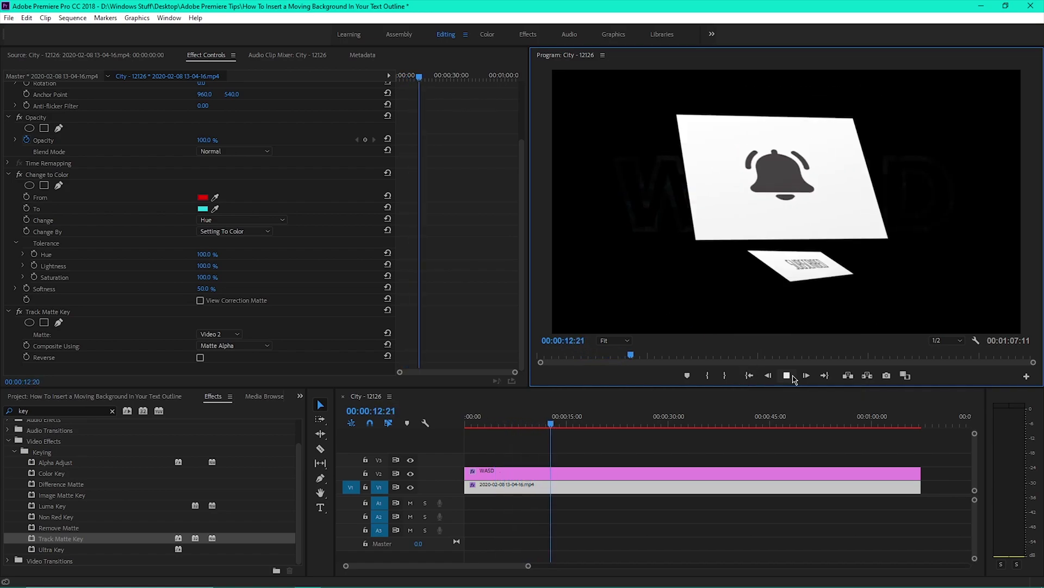